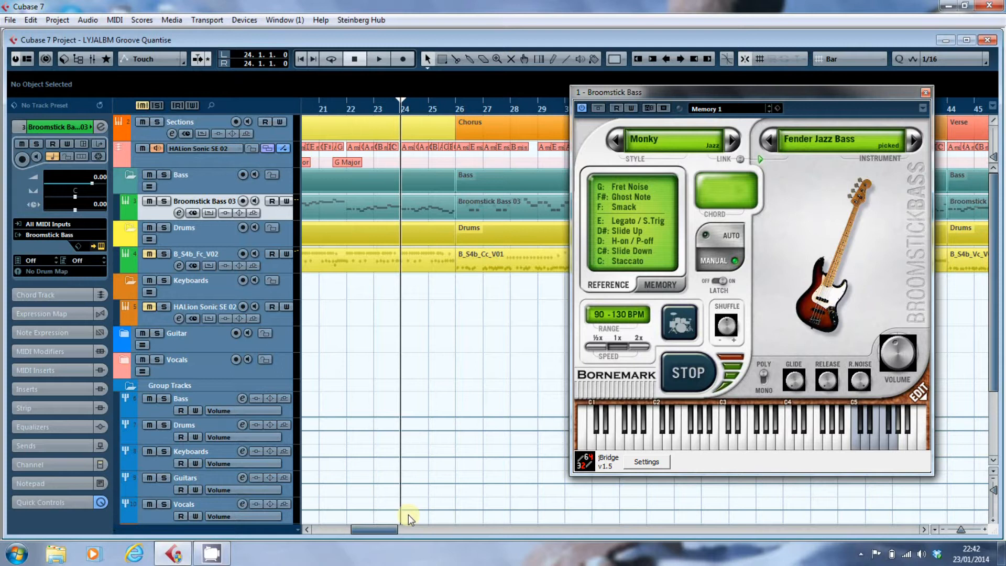
{"action": "mouse_move", "coordinate": [951, 468]}
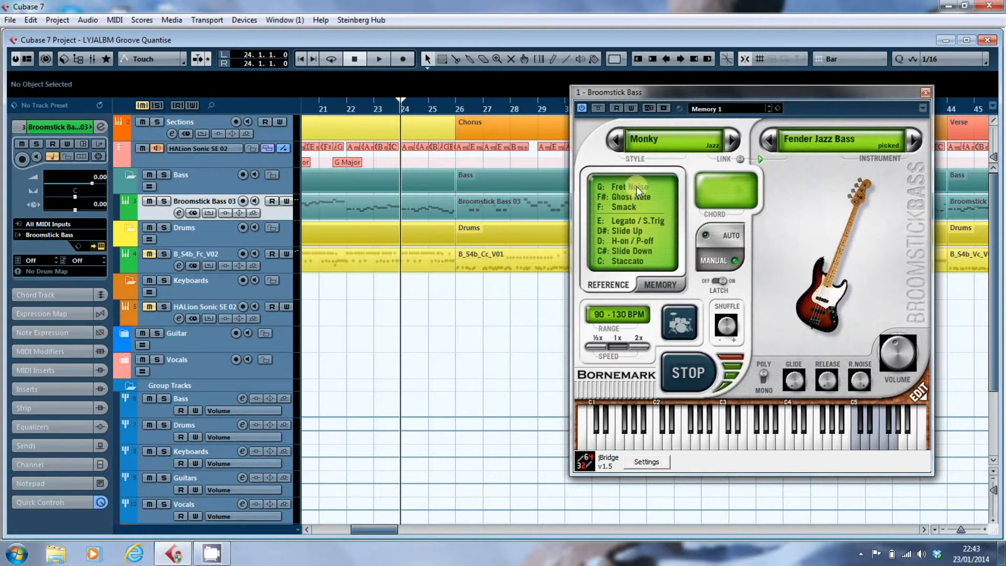
{"action": "mouse_move", "coordinate": [639, 187]}
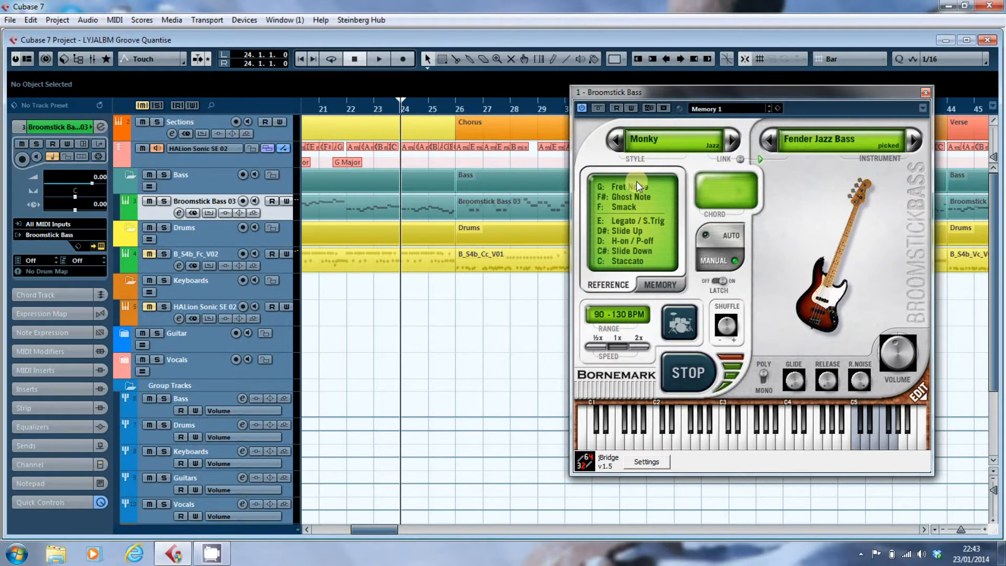
{"action": "mouse_move", "coordinate": [652, 240]}
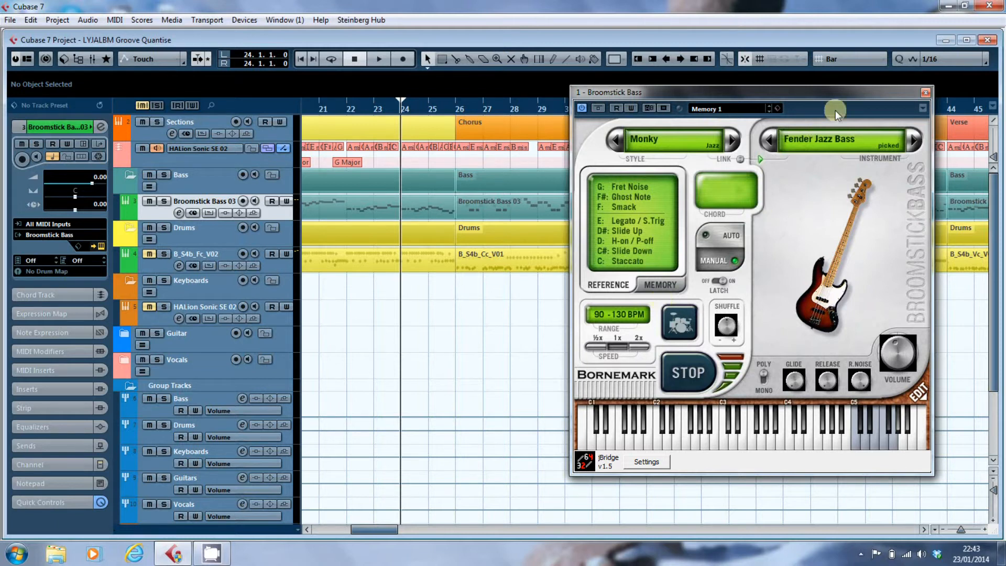
{"action": "mouse_move", "coordinate": [823, 164]}
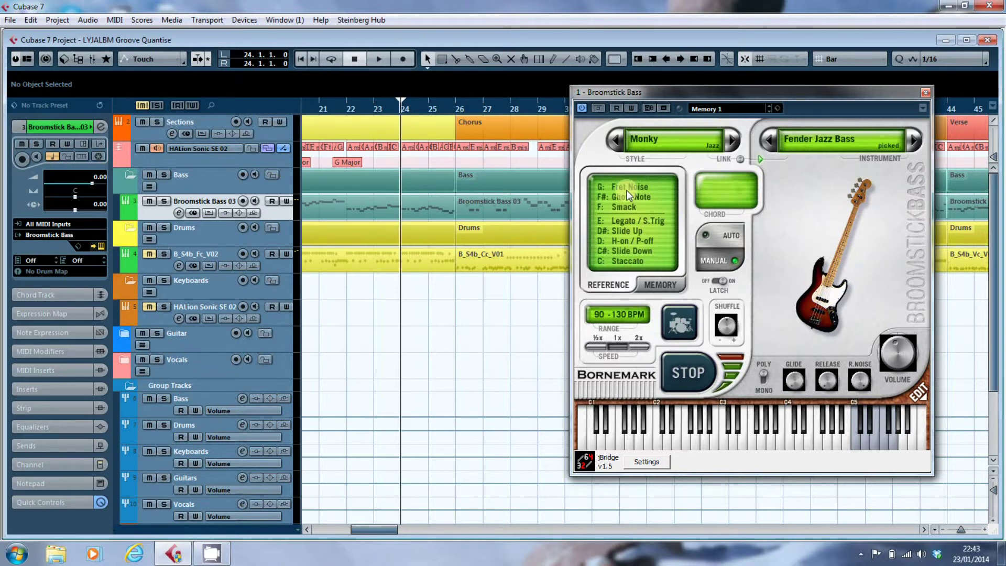
{"action": "mouse_move", "coordinate": [926, 105]}
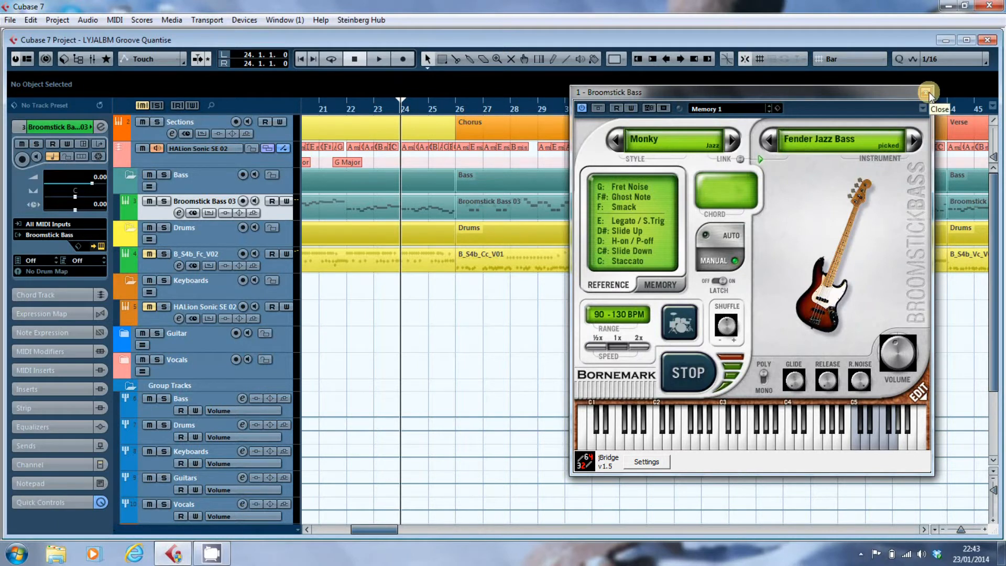
- Close the bass instrument panel and open Broomstick Bass 03 in the Key Editor around bars 24-26
{"action": "left_click", "coordinate": [928, 92]}
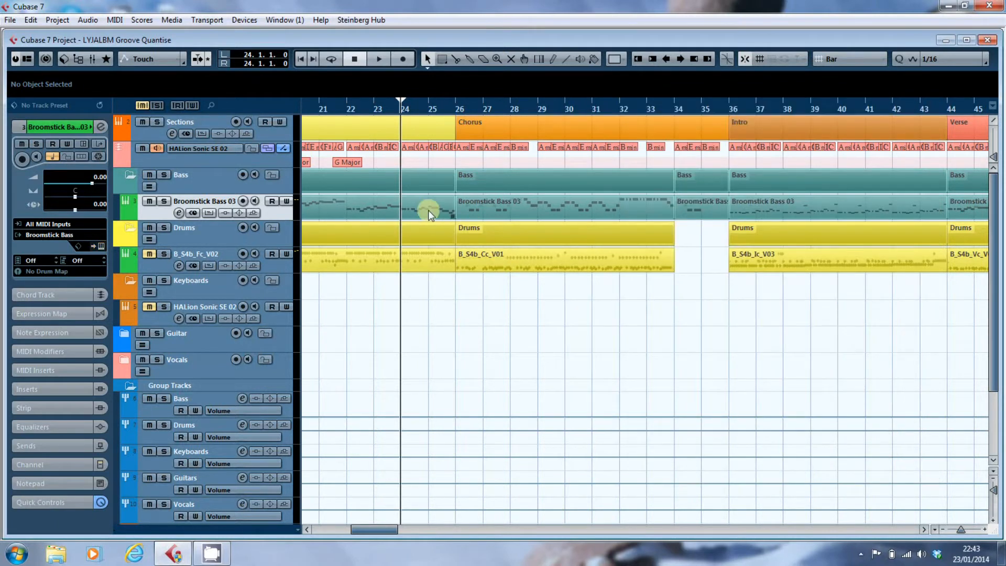
{"action": "double_click", "coordinate": [430, 211]}
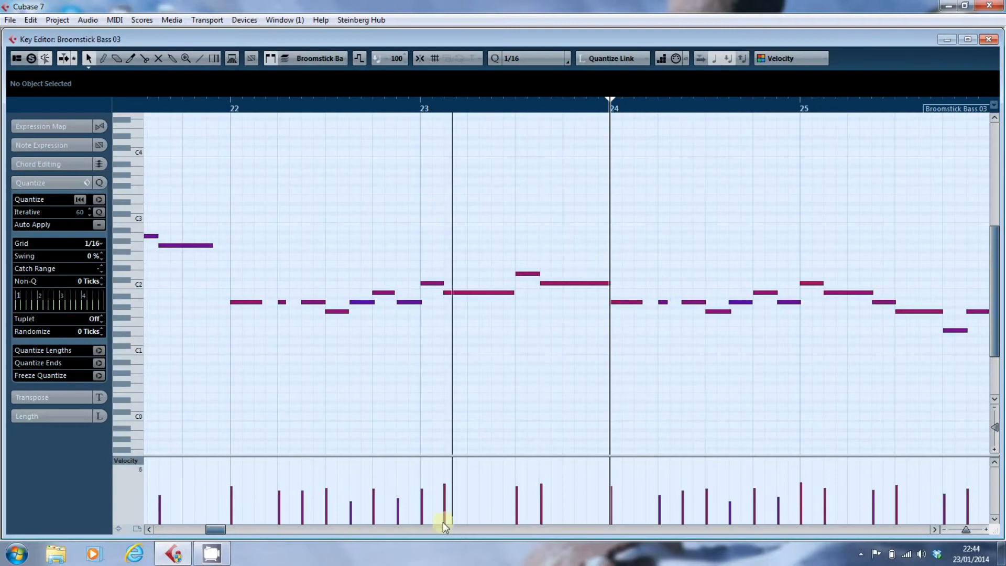
{"action": "left_click_drag", "start_coordinate": [442, 528], "coordinate": [220, 528]}
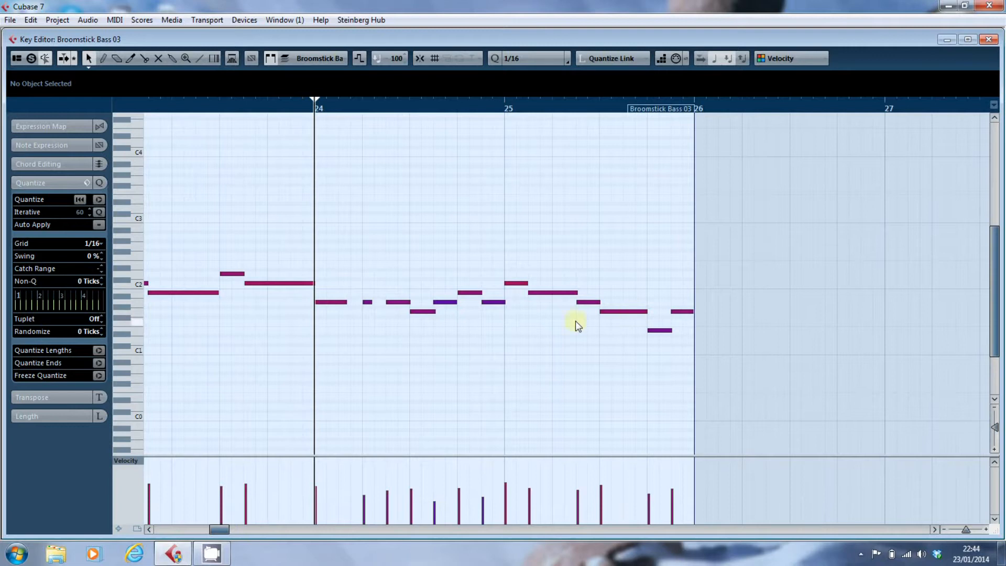
{"action": "mouse_move", "coordinate": [845, 336]}
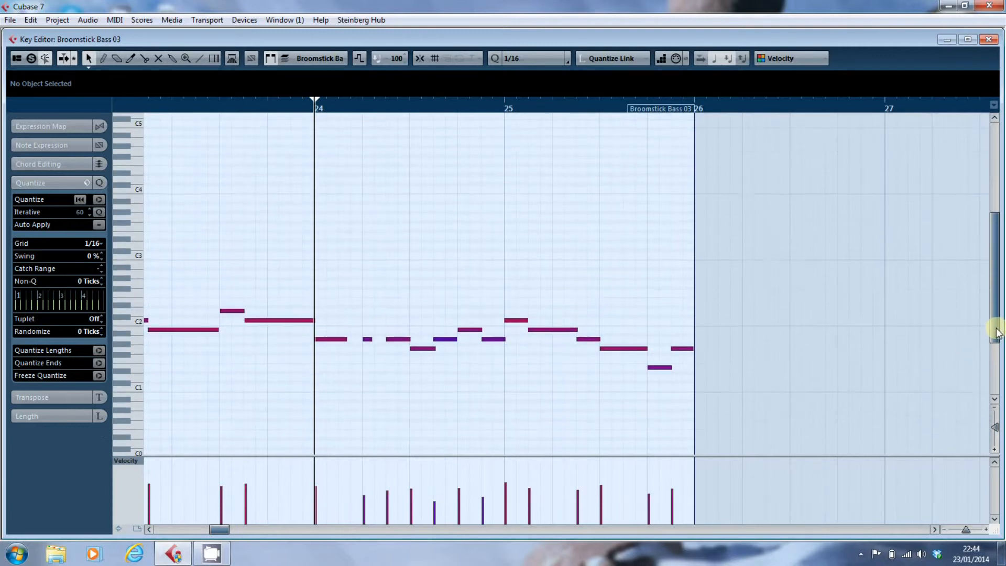
{"action": "scroll", "scroll_direction": "down", "scroll_amount": 3}
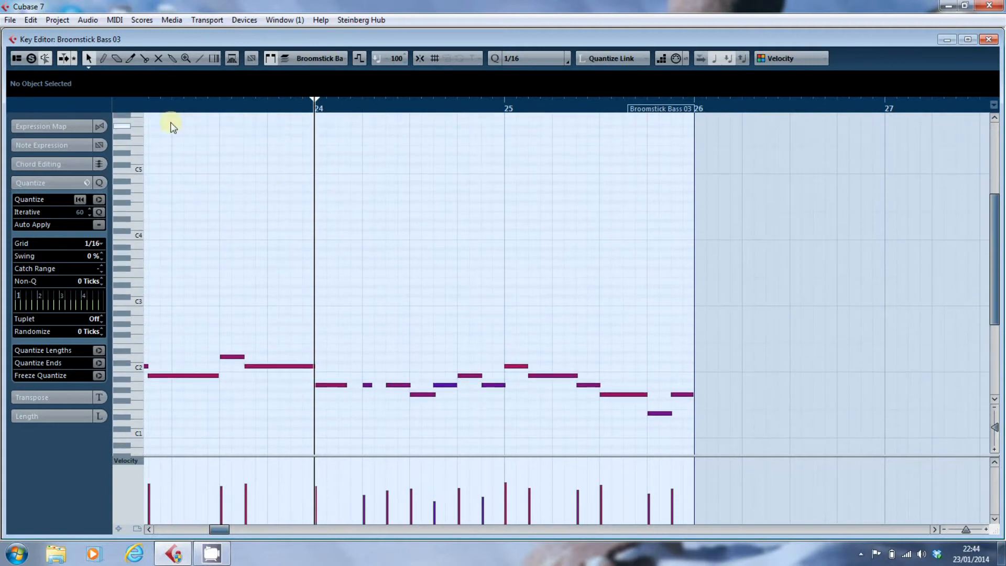
{"action": "mouse_move", "coordinate": [283, 177]}
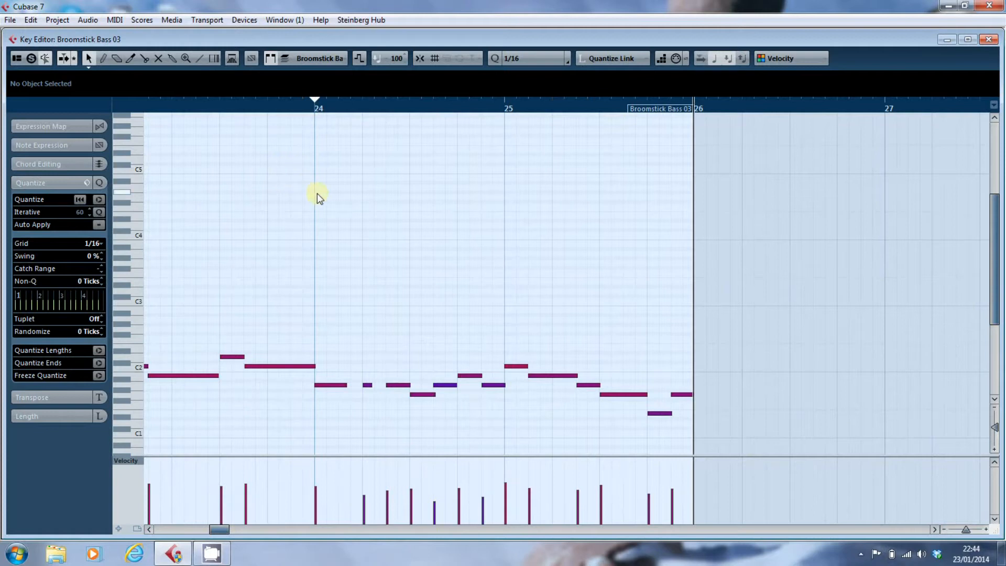
{"action": "mouse_move", "coordinate": [358, 207]}
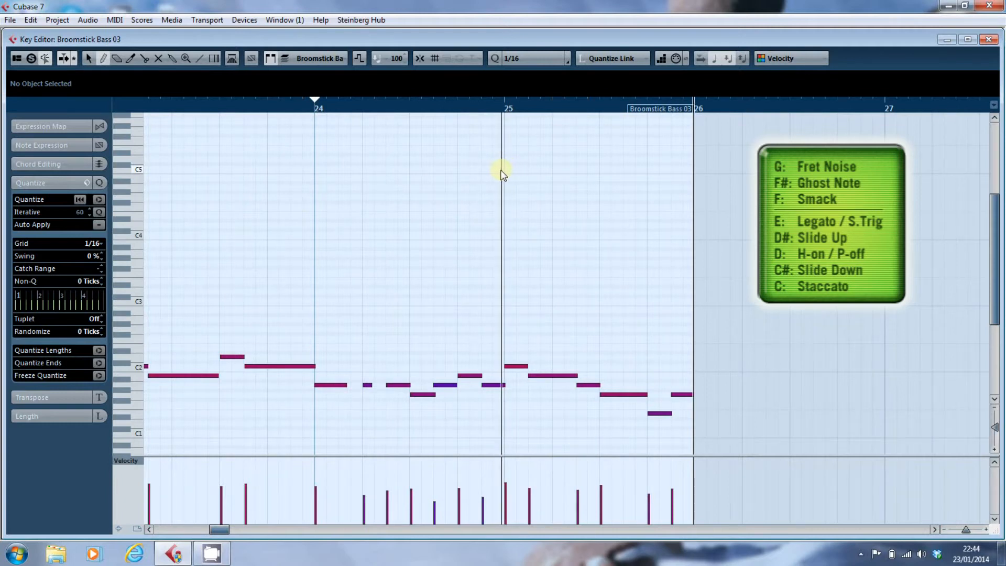
- Draw a C5 key-switch note at bar 25 and lengthen it to about beat three
{"action": "left_click", "coordinate": [511, 168]}
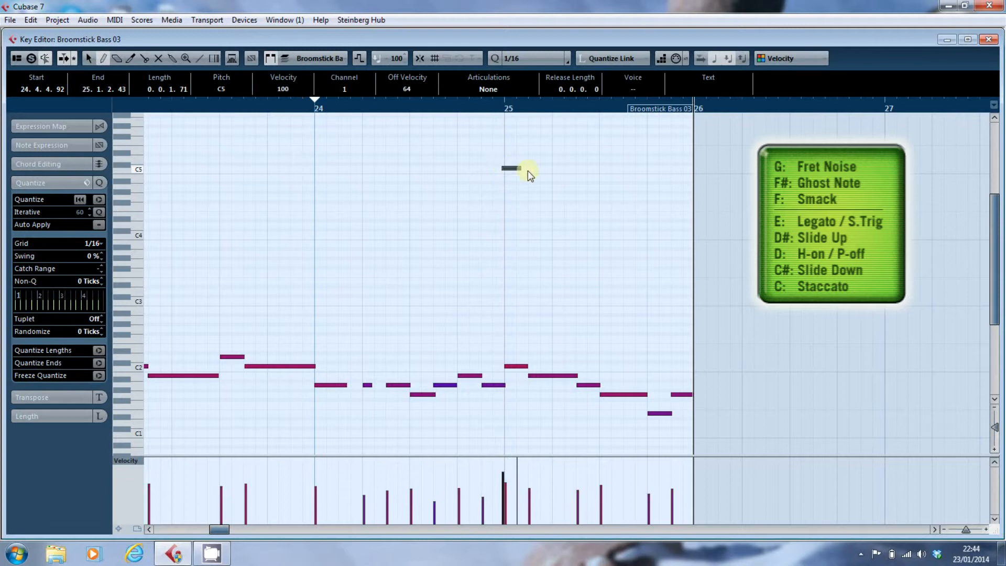
{"action": "left_click_drag", "start_coordinate": [516, 168], "coordinate": [635, 167]}
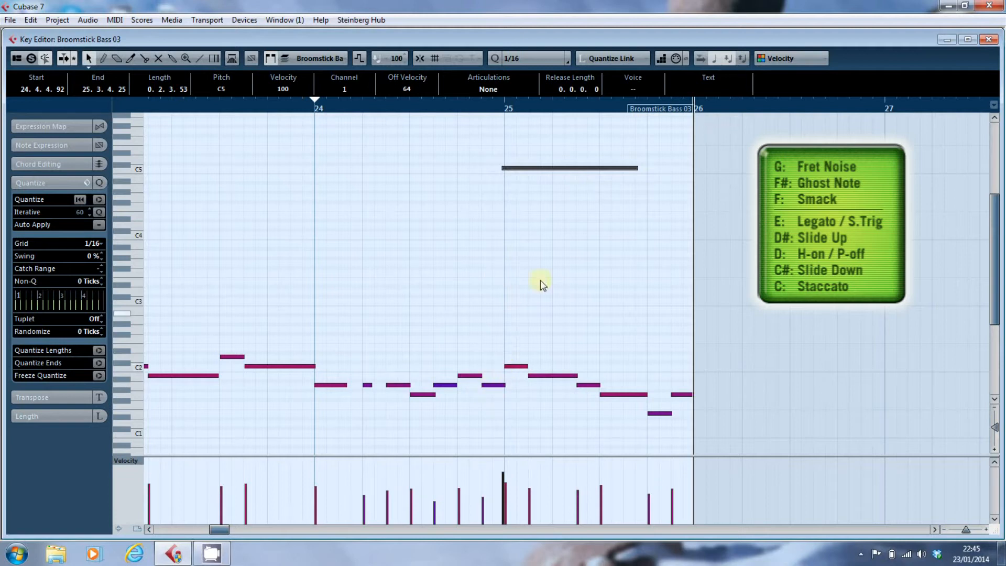
{"action": "mouse_move", "coordinate": [502, 173]}
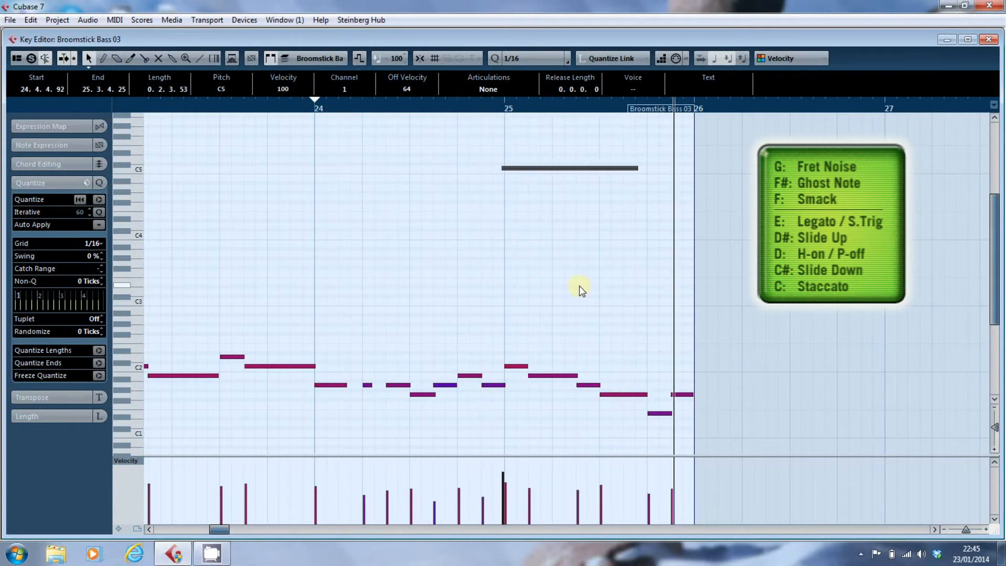
{"action": "mouse_move", "coordinate": [559, 345]}
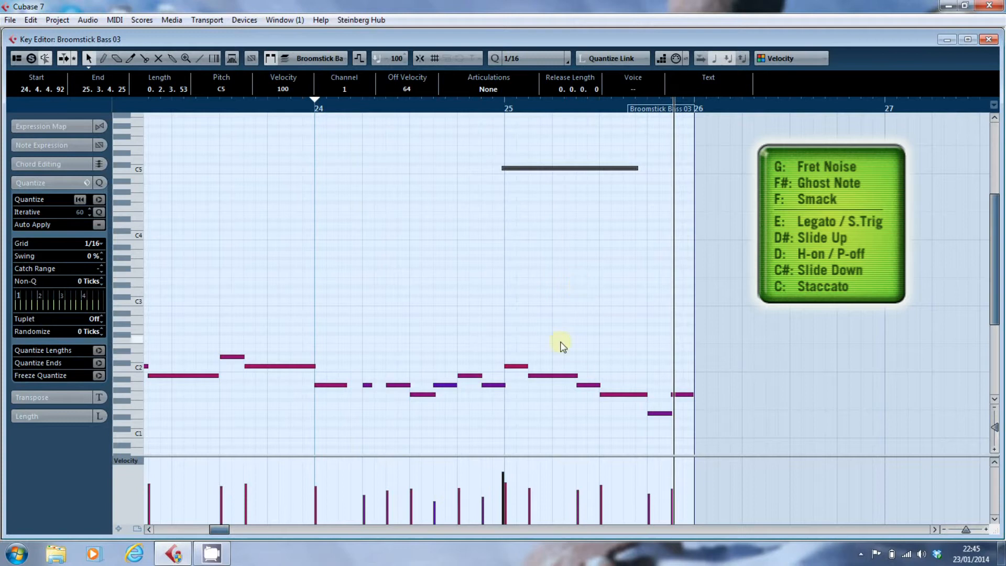
{"action": "mouse_move", "coordinate": [585, 335]}
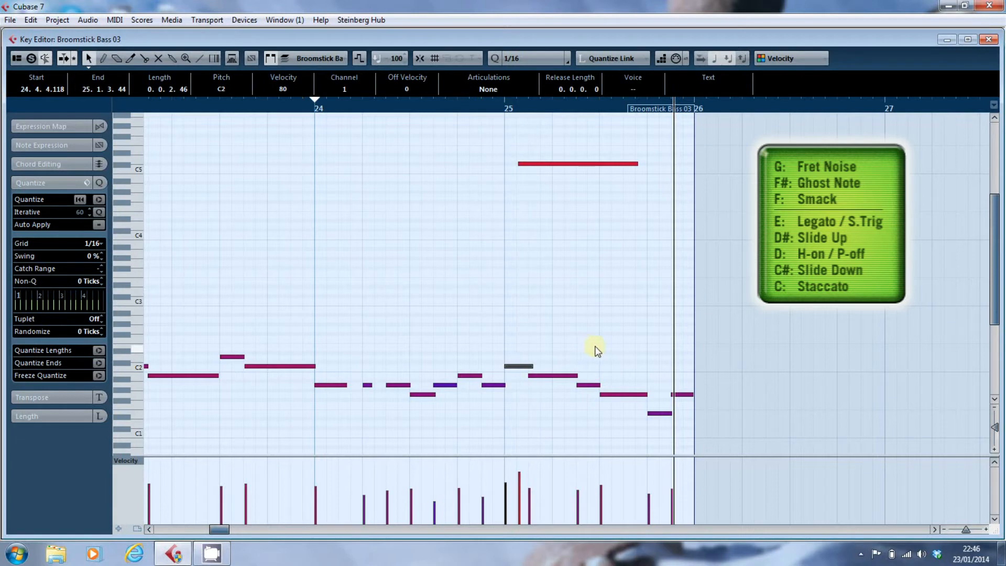
{"action": "mouse_move", "coordinate": [528, 204]}
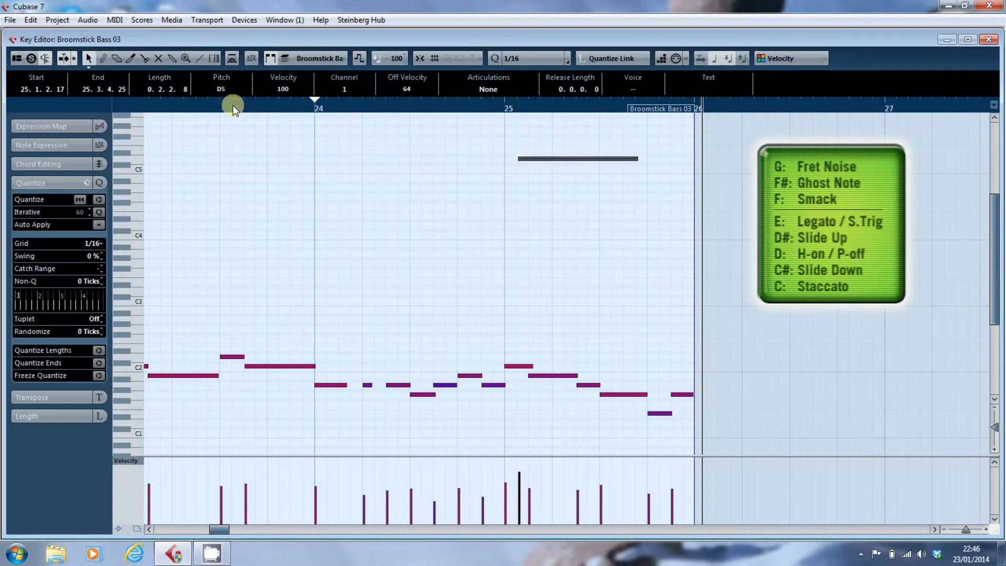
{"action": "mouse_move", "coordinate": [538, 255]}
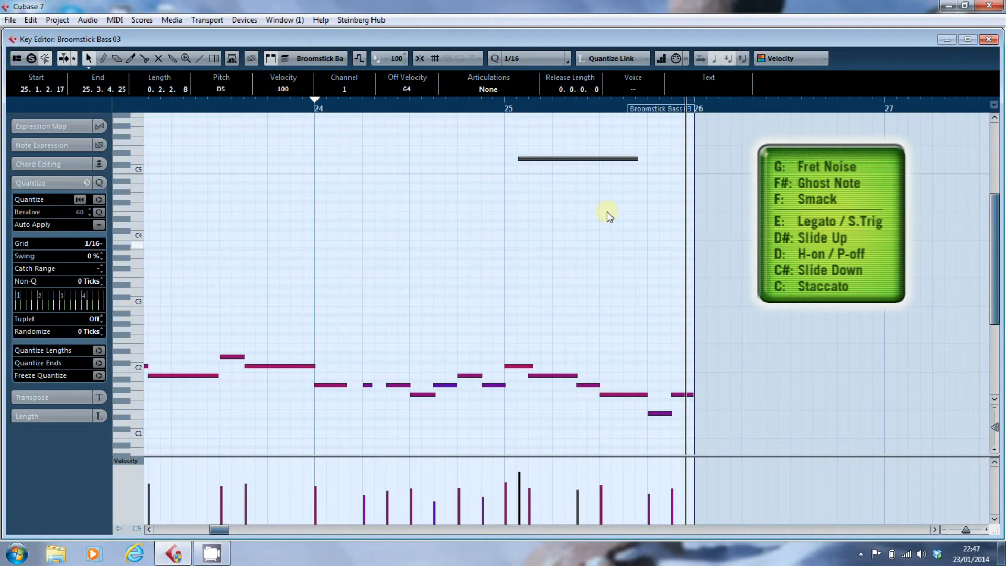
{"action": "left_click_drag", "start_coordinate": [637, 158], "coordinate": [612, 158]}
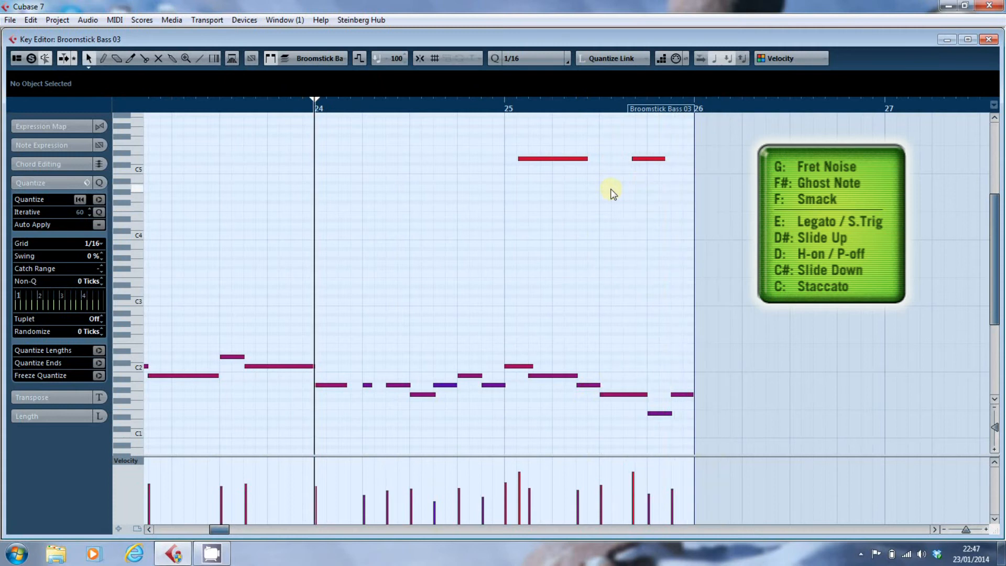
{"action": "mouse_move", "coordinate": [605, 186]}
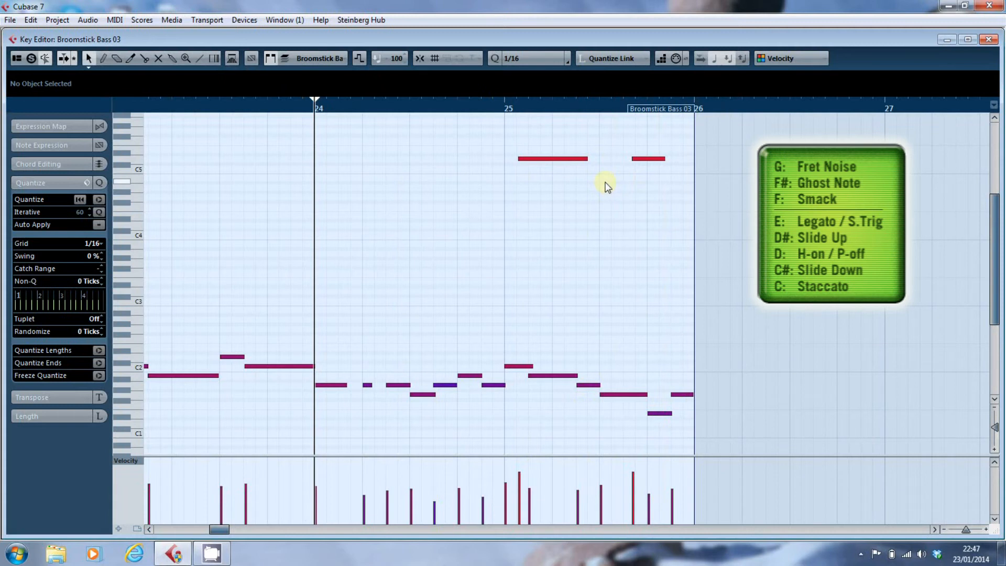
- Add a second short D5 key-switch note later in bar 25
{"action": "left_click", "coordinate": [647, 160]}
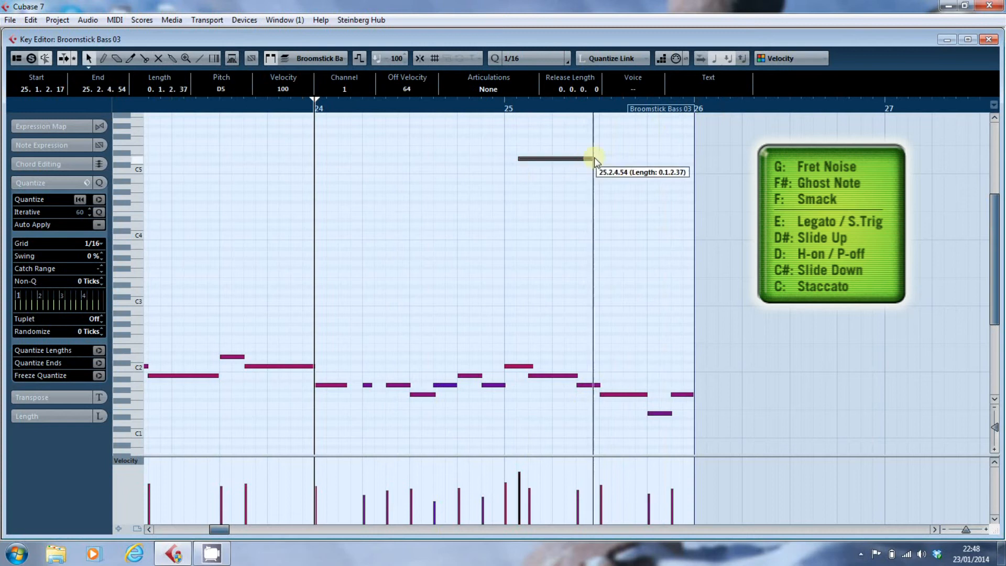
- Lengthen the bar 25 key-switch note so it runs to nearly beat four
{"action": "left_click_drag", "start_coordinate": [593, 158], "coordinate": [641, 158]}
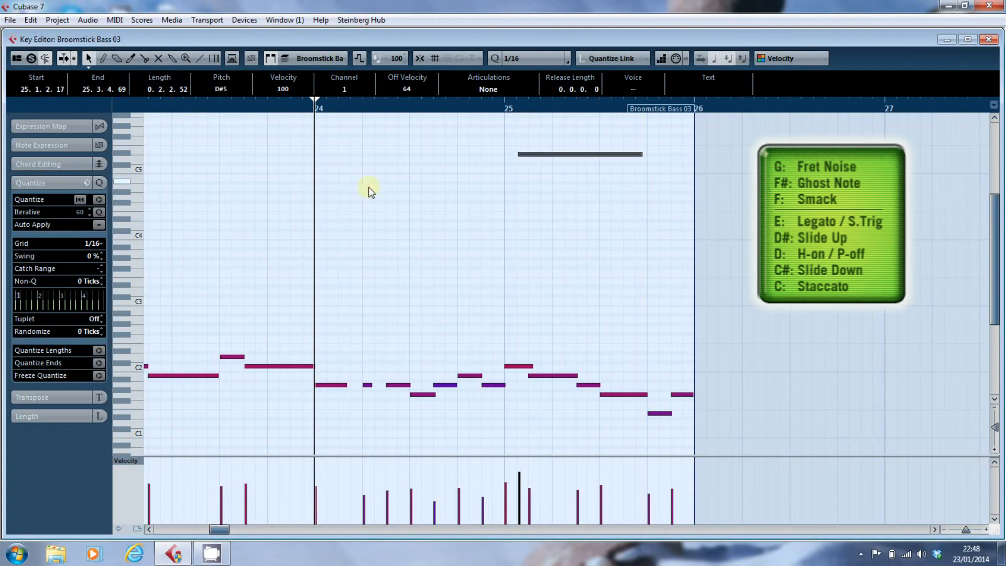
{"action": "mouse_move", "coordinate": [383, 204]}
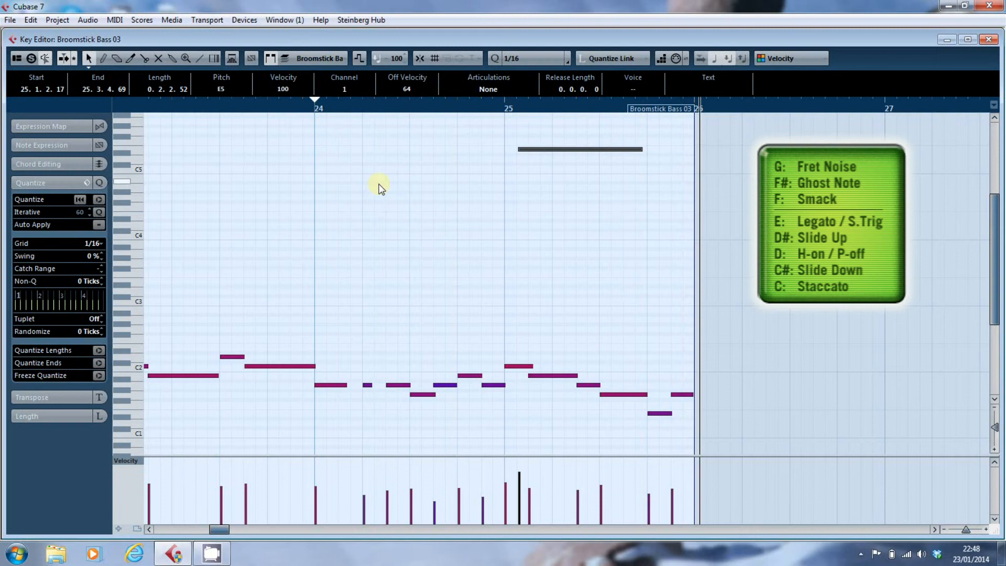
{"action": "mouse_move", "coordinate": [430, 187]}
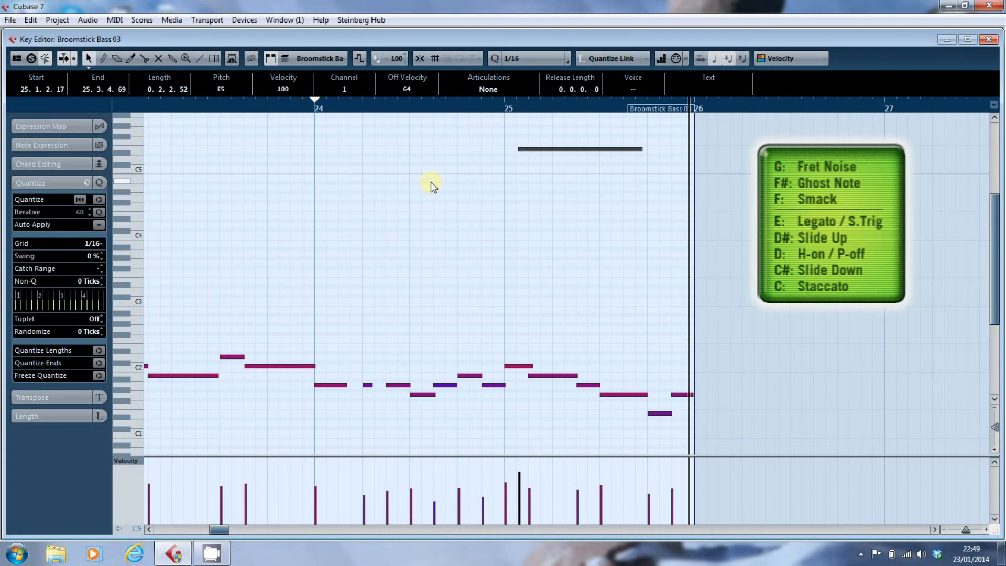
{"action": "mouse_move", "coordinate": [436, 190]}
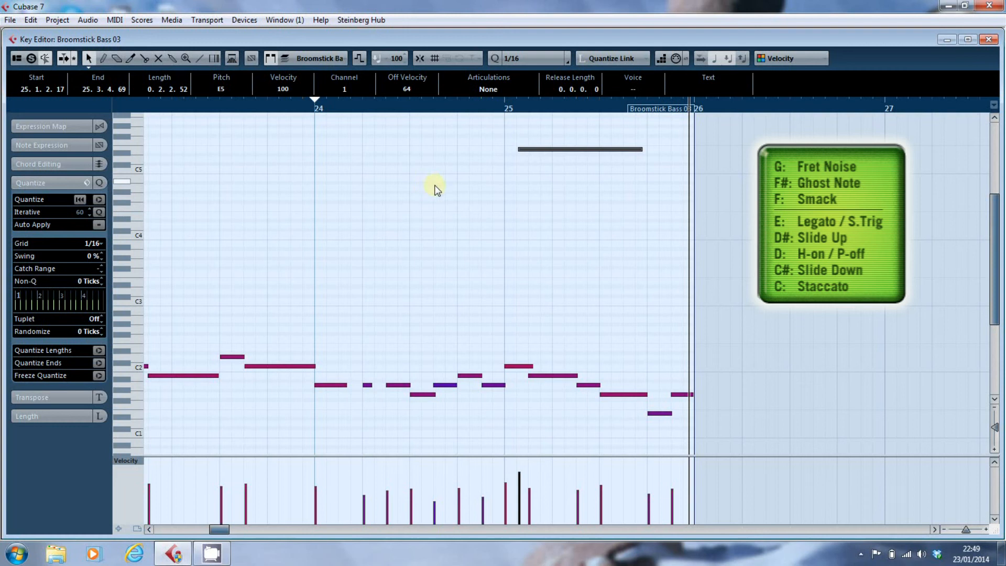
{"action": "mouse_move", "coordinate": [152, 163]}
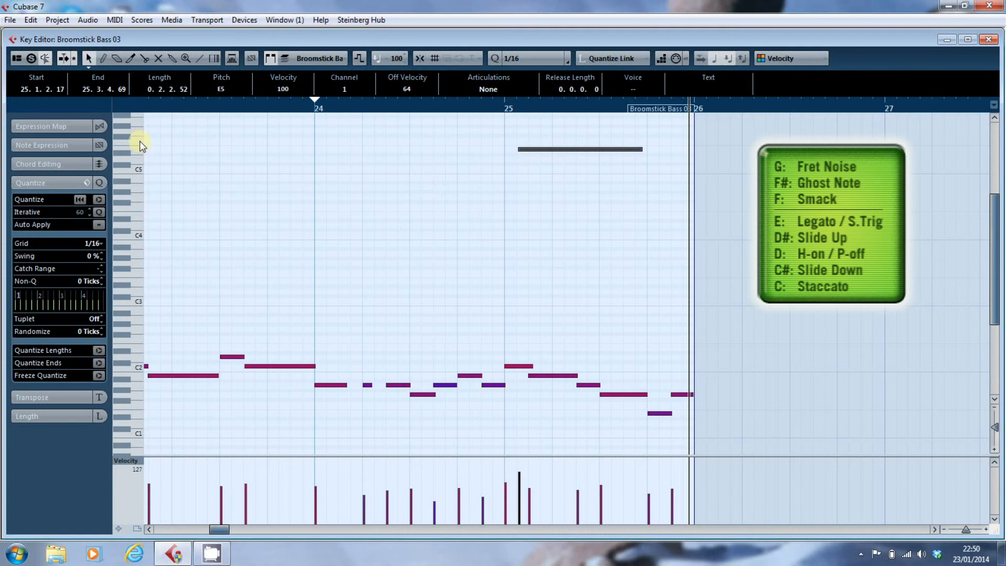
{"action": "mouse_move", "coordinate": [130, 142]}
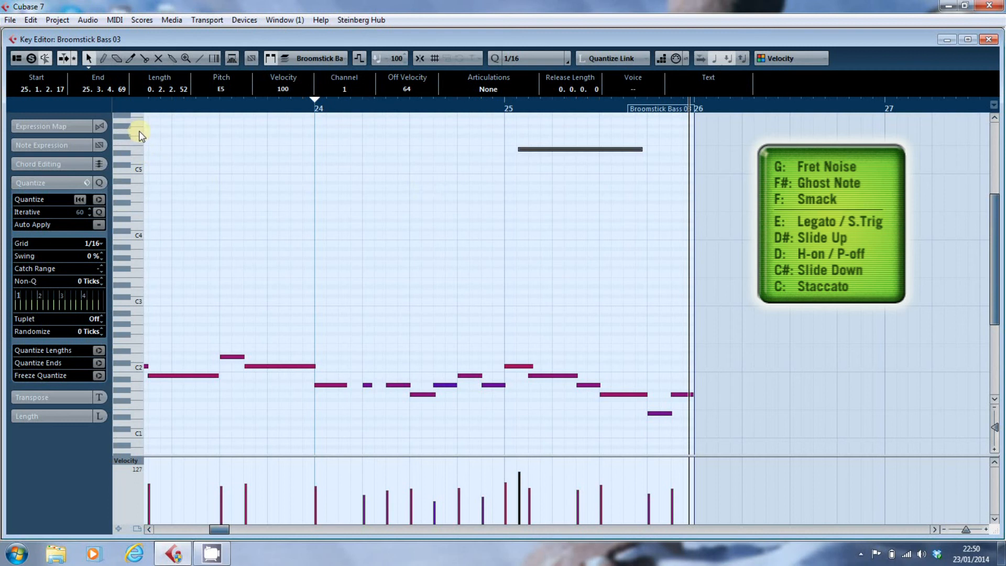
{"action": "mouse_move", "coordinate": [230, 156]}
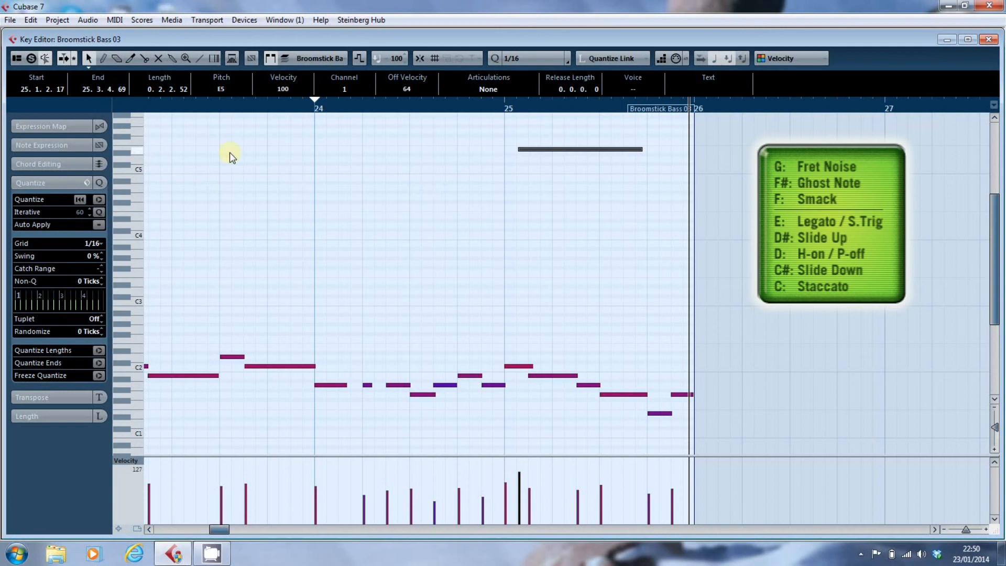
{"action": "mouse_move", "coordinate": [420, 232]}
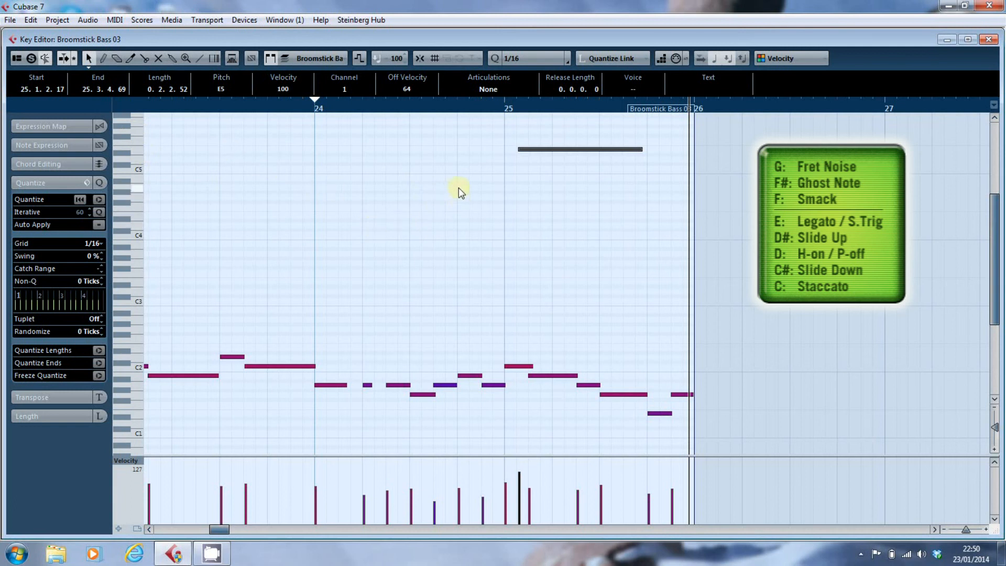
{"action": "mouse_move", "coordinate": [362, 163]}
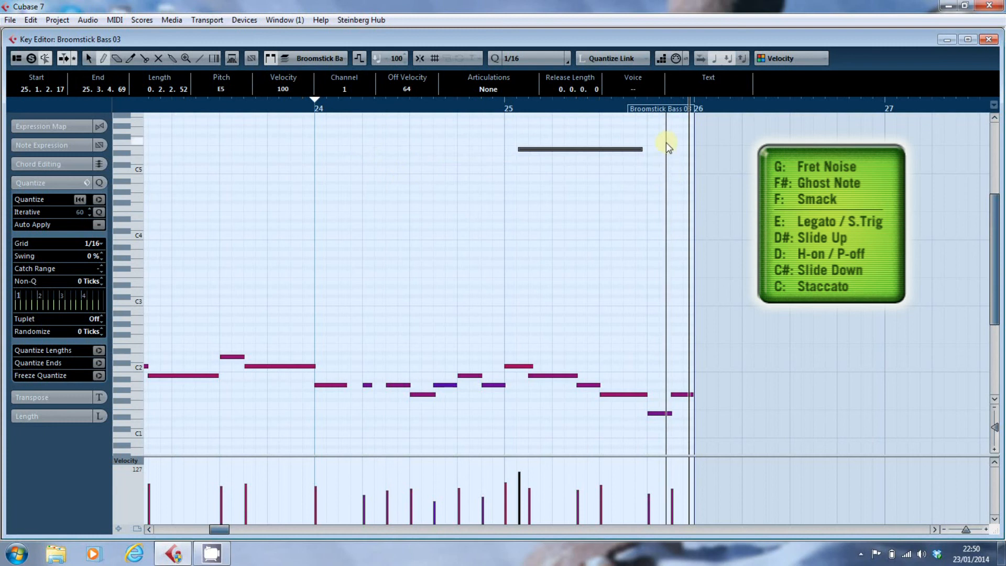
{"action": "mouse_move", "coordinate": [667, 137]}
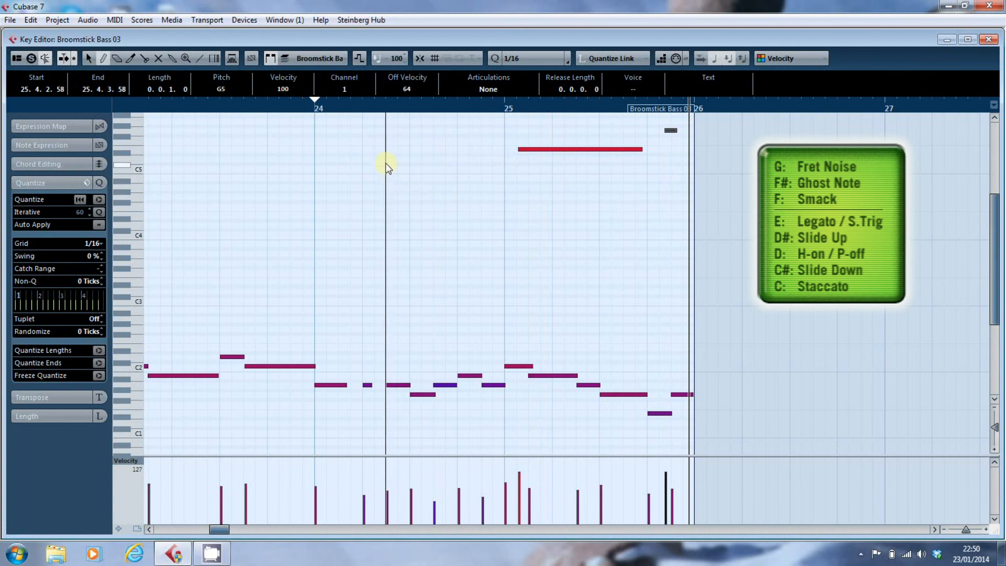
{"action": "mouse_move", "coordinate": [388, 146]}
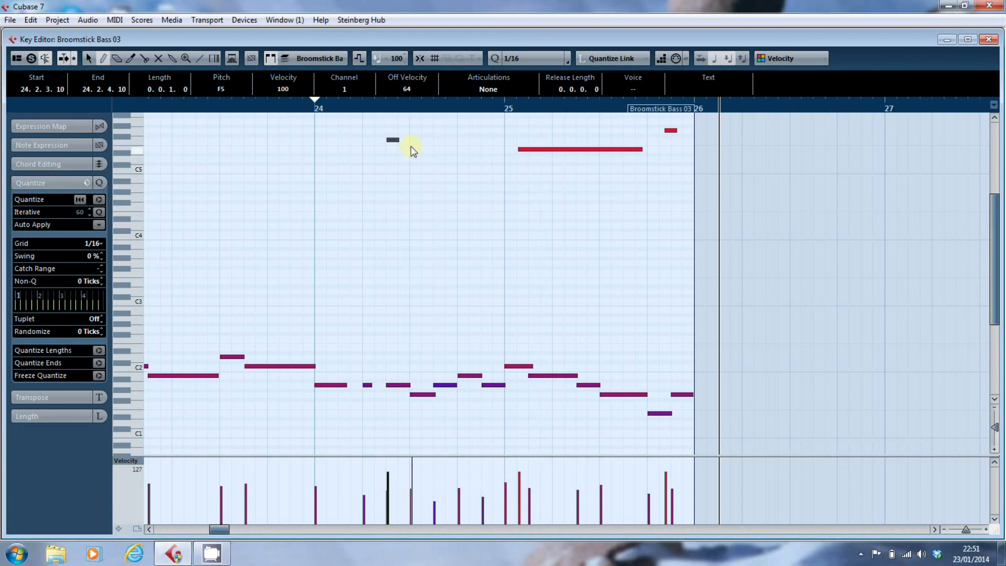
- Add a short G5 fret-noise key-switch note near the end of bar 25
{"action": "left_click", "coordinate": [633, 148]}
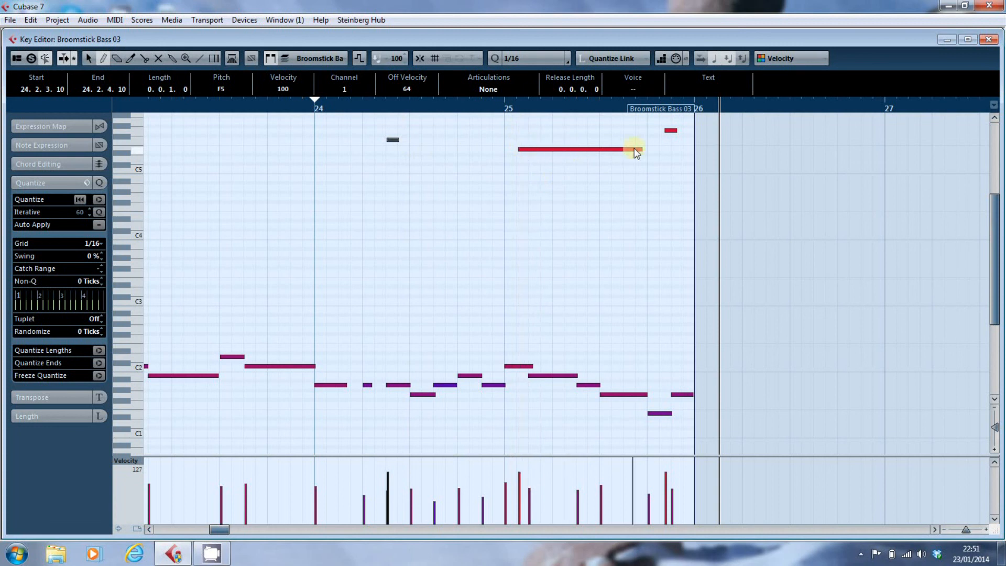